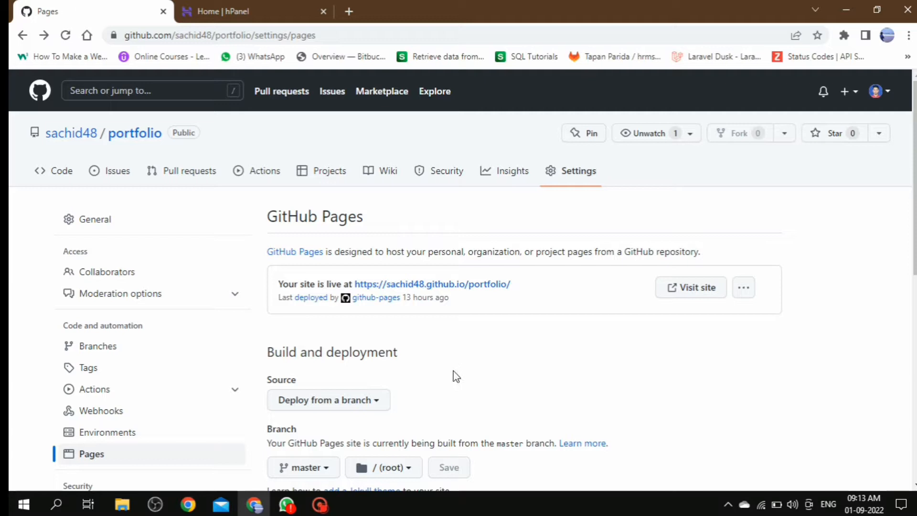
mouse_move(485, 297)
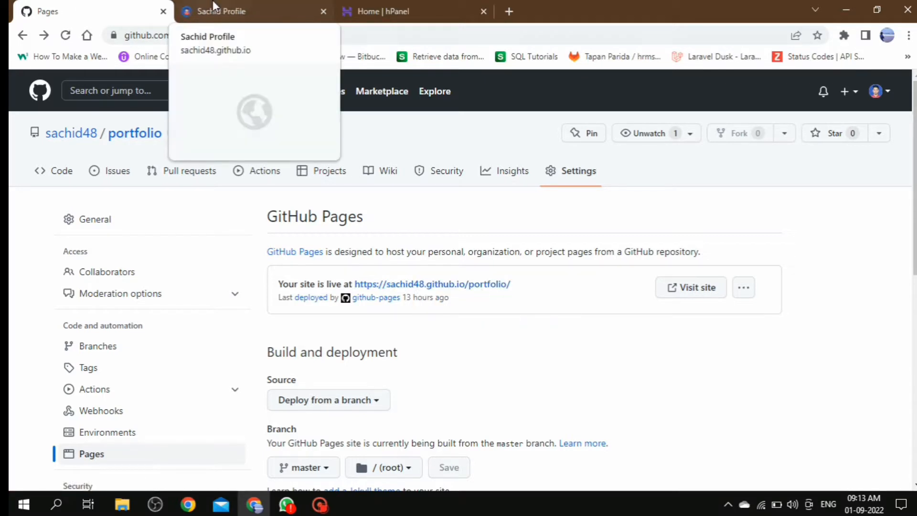
- Check the live GitHub Pages portfolio site, then switch to the Hostinger hPanel tab
left_click(227, 11)
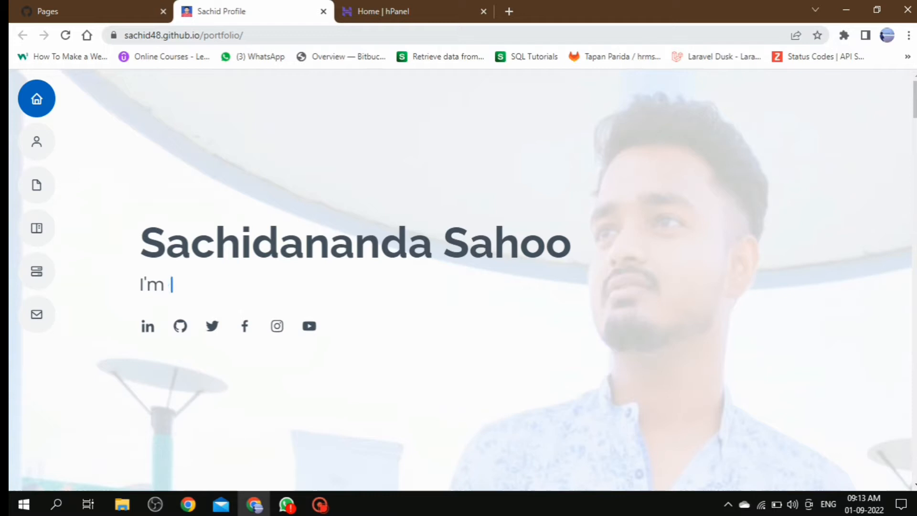
type("Freelanc")
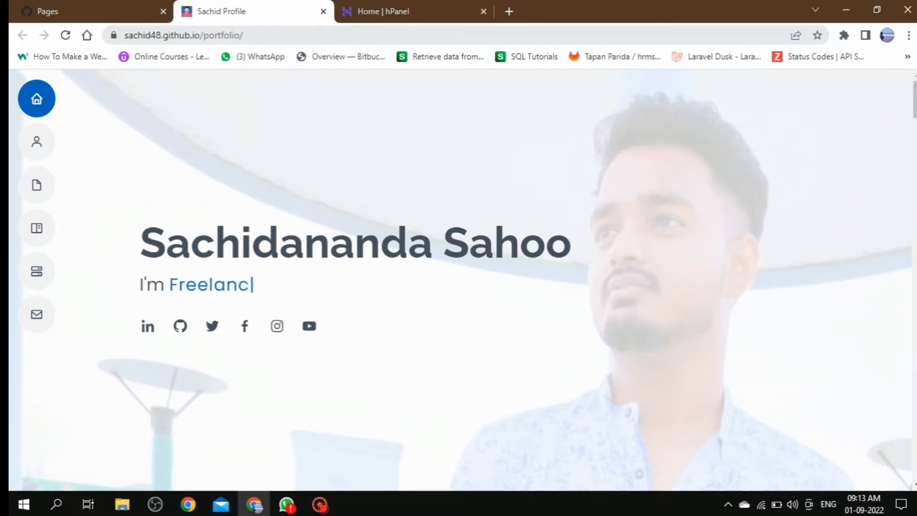
type("er")
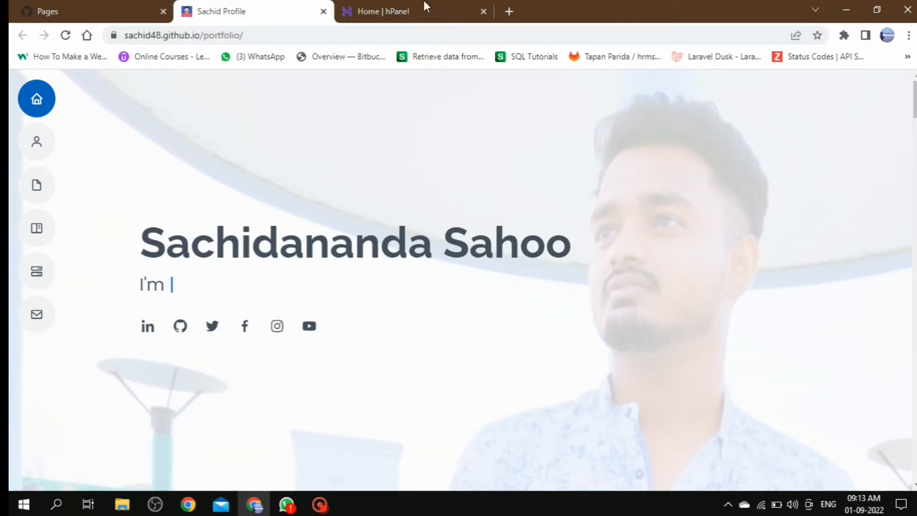
type("De")
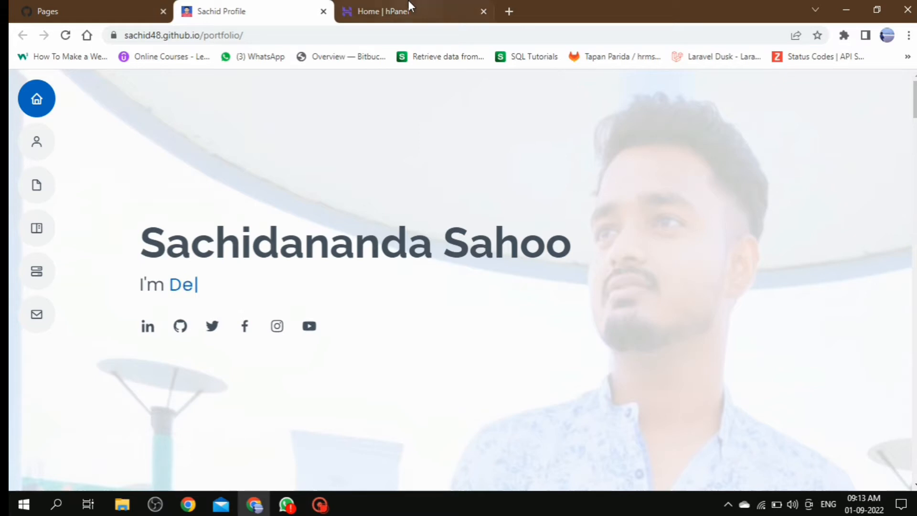
type("si")
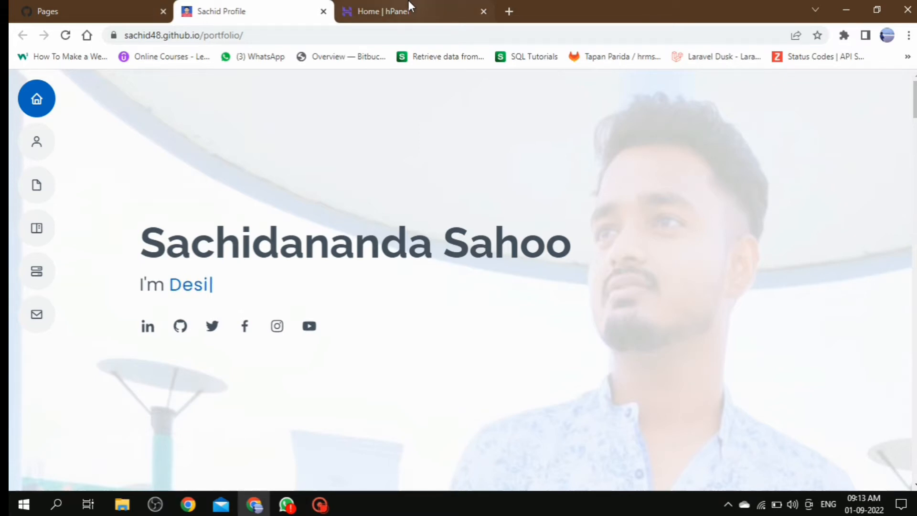
left_click(389, 11)
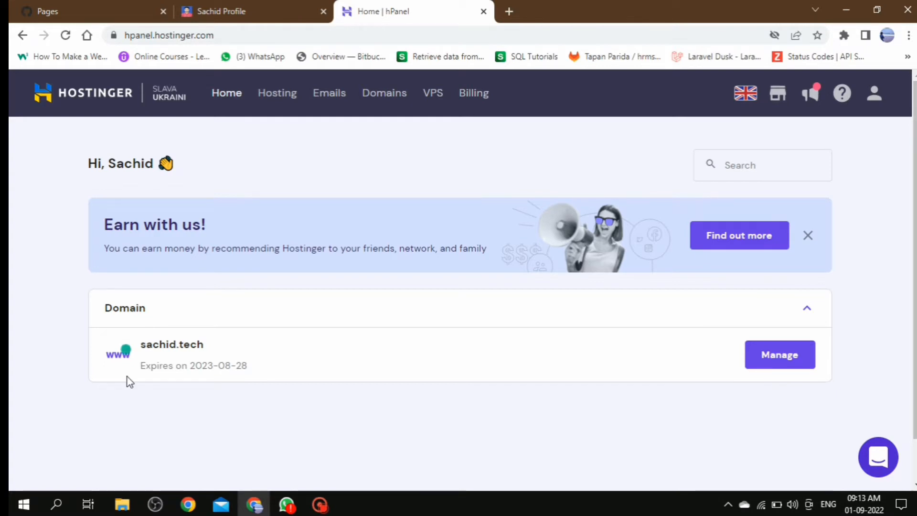
mouse_move(477, 435)
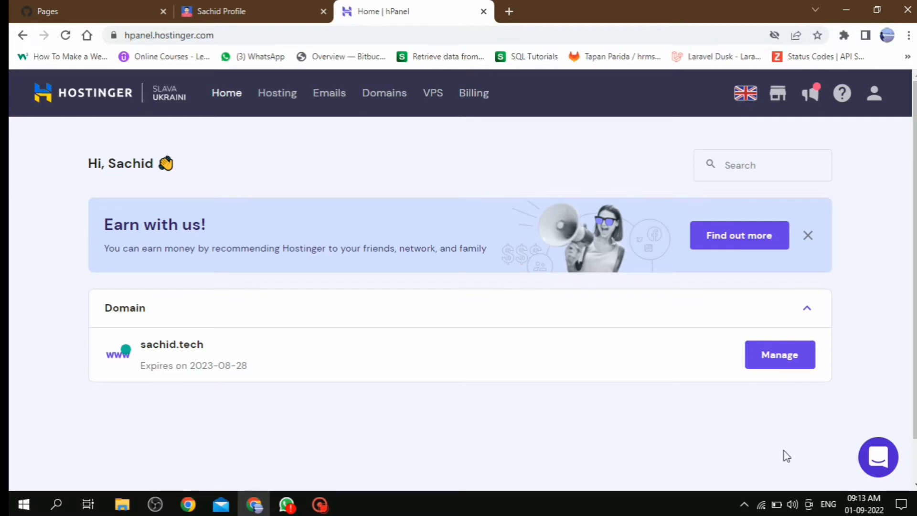
mouse_move(795, 397)
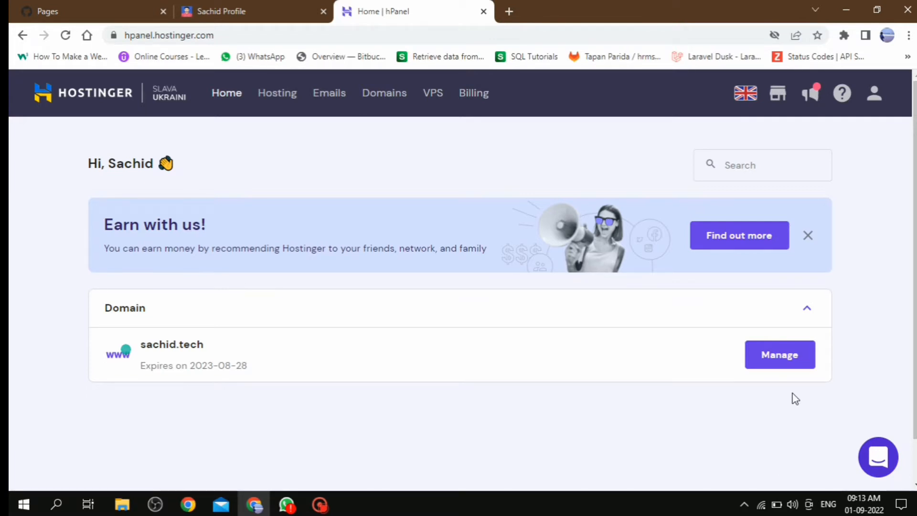
mouse_move(784, 370)
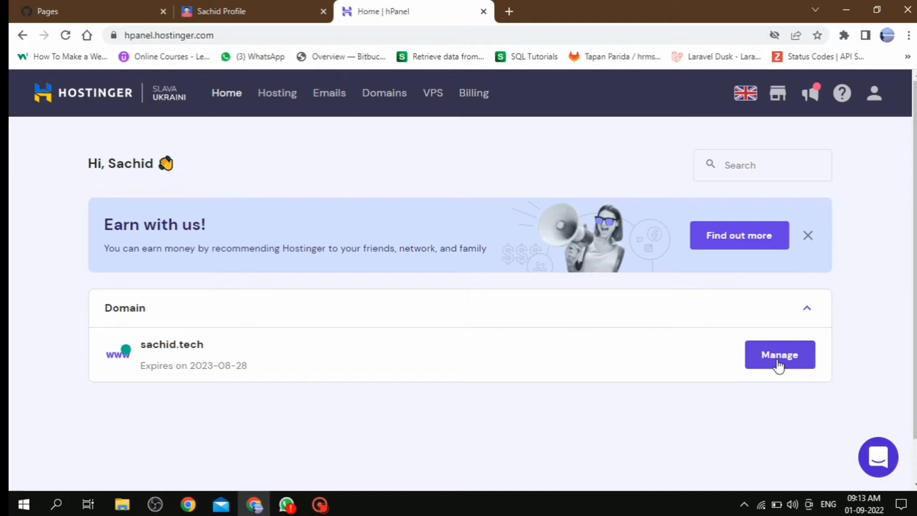
- Open sachid.tech's DNS / Nameservers settings and scroll through its existing records
left_click(779, 355)
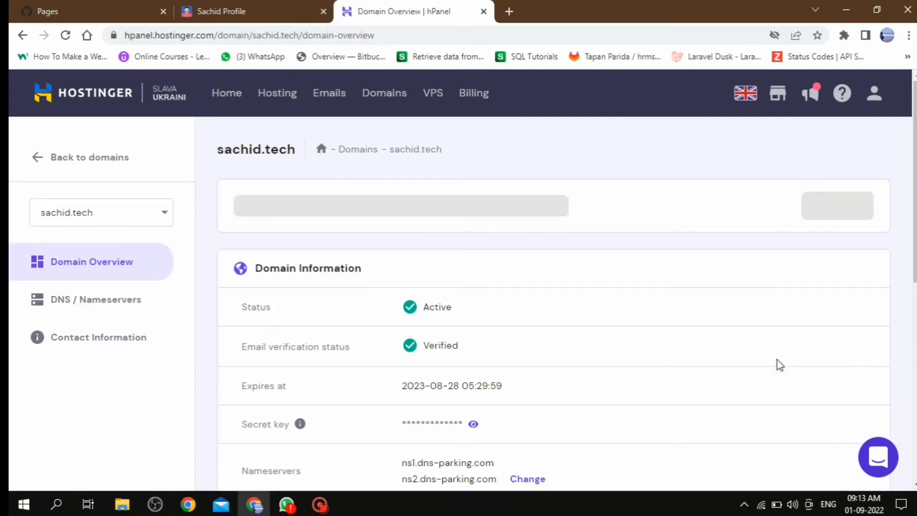
left_click(95, 299)
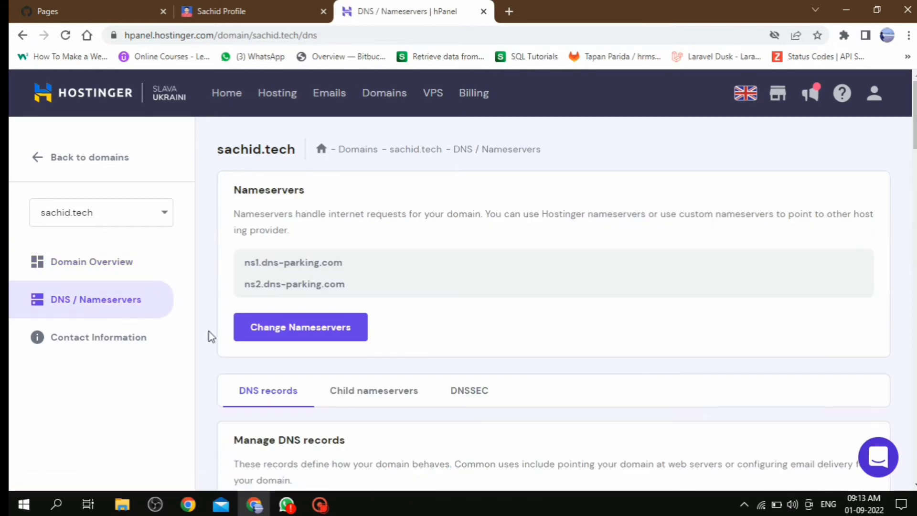
scroll("down", 3)
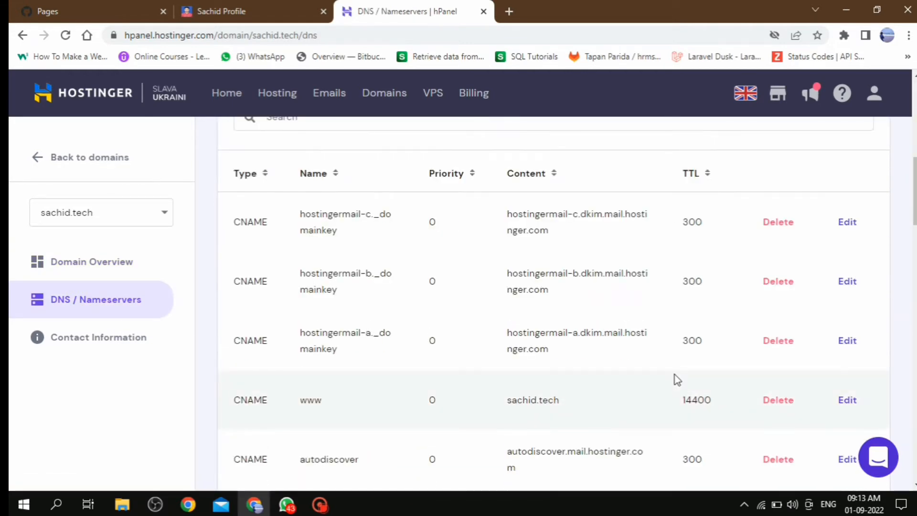
scroll("down", 3)
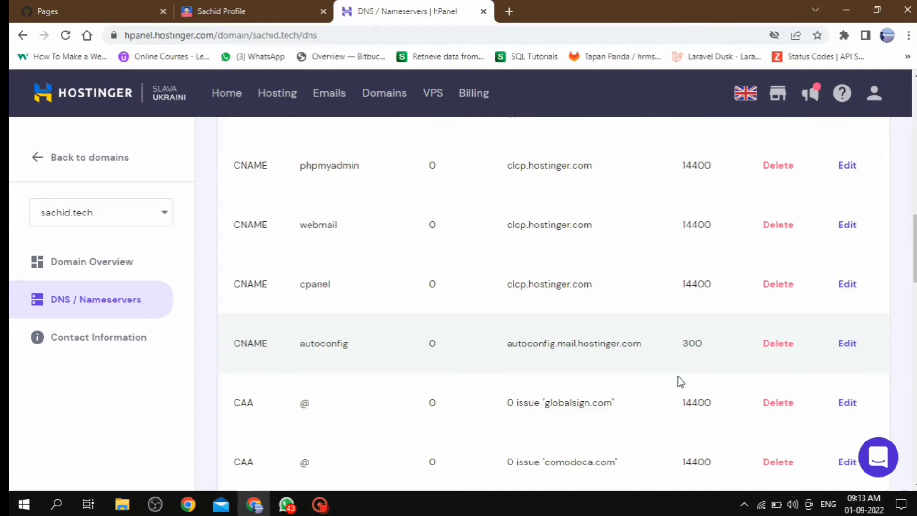
scroll("down", 3)
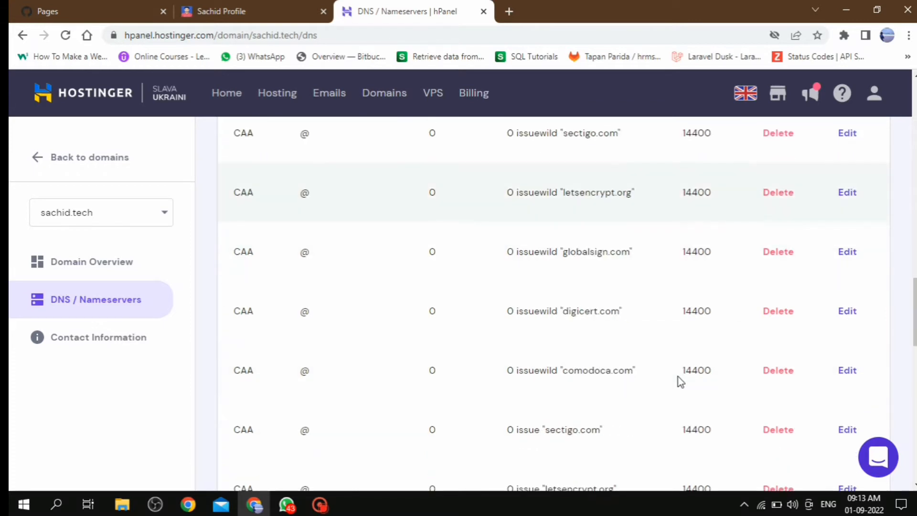
scroll("up", 3)
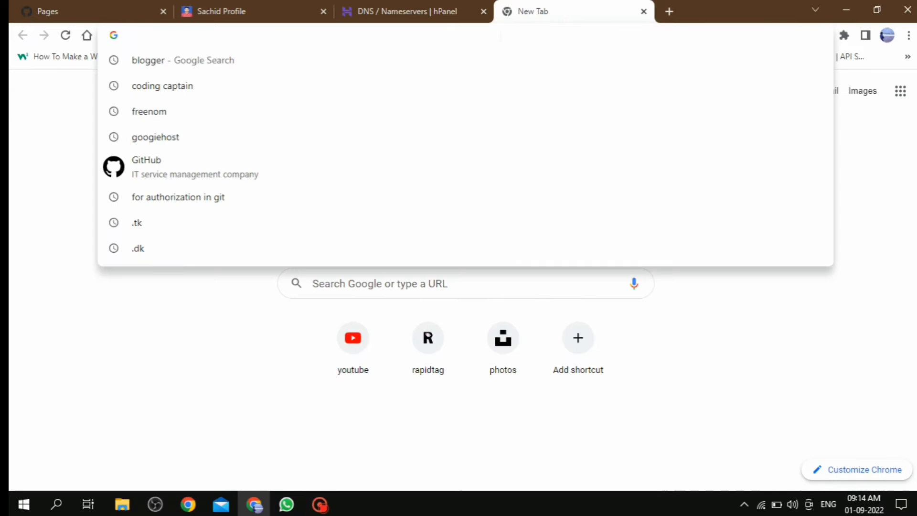
- Find GitHub Docs' 'Managing a custom domain' guide and scroll to the apex A record IPs
type("github.com")
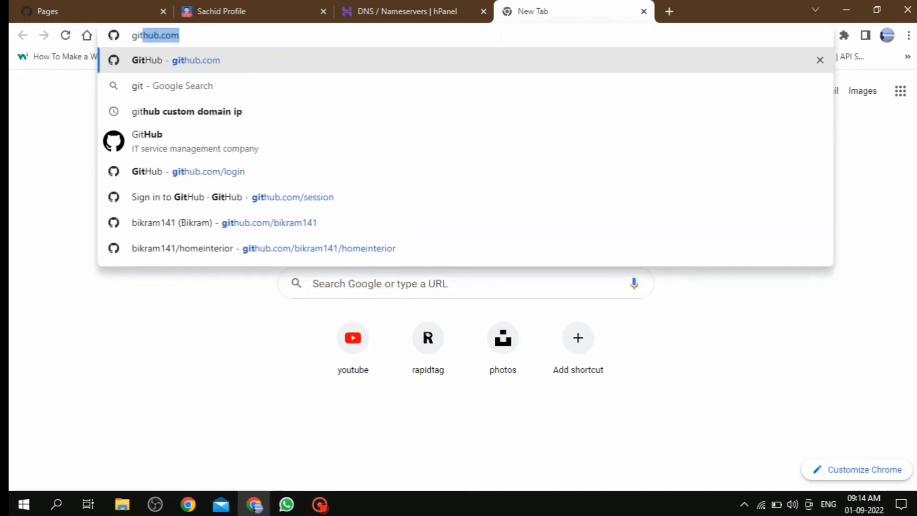
left_click(186, 112)
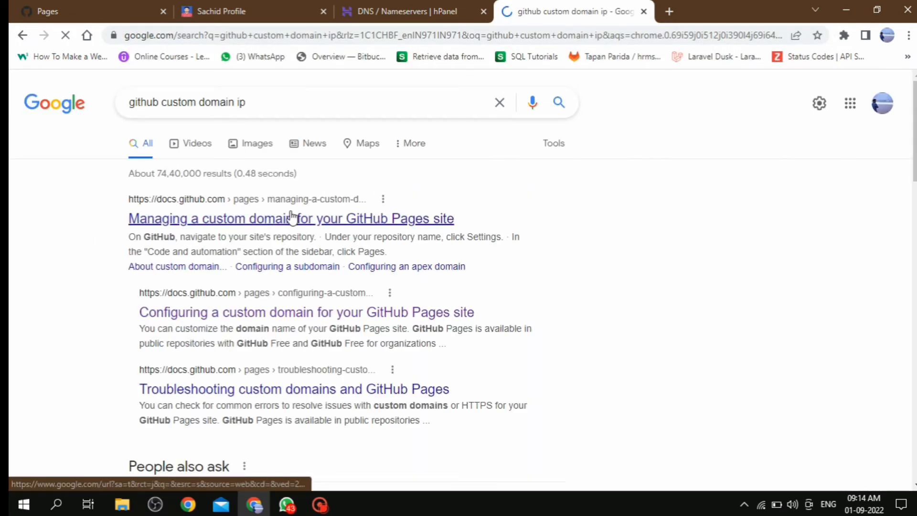
left_click(292, 219)
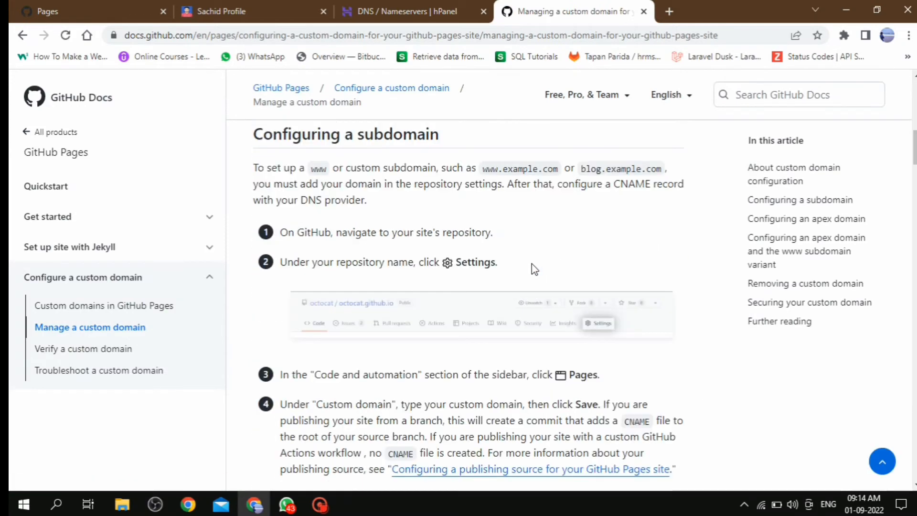
scroll("down", 3)
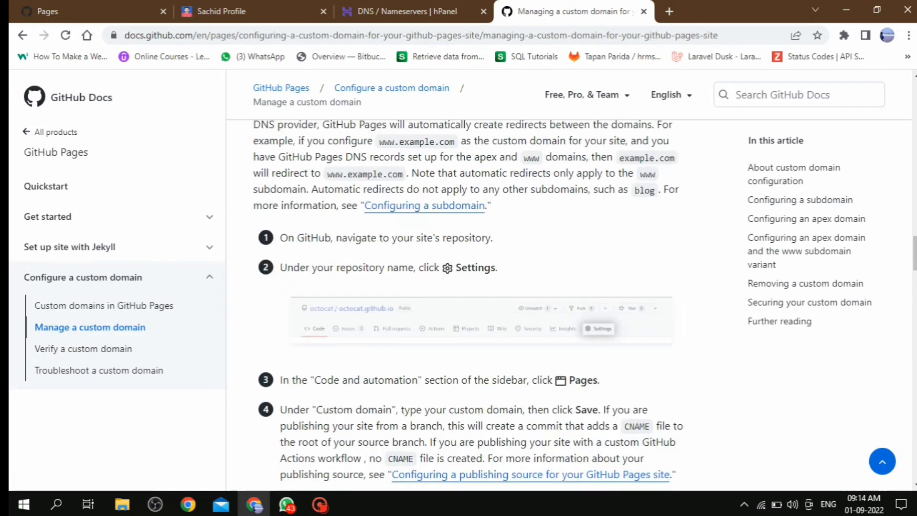
scroll("down", 3)
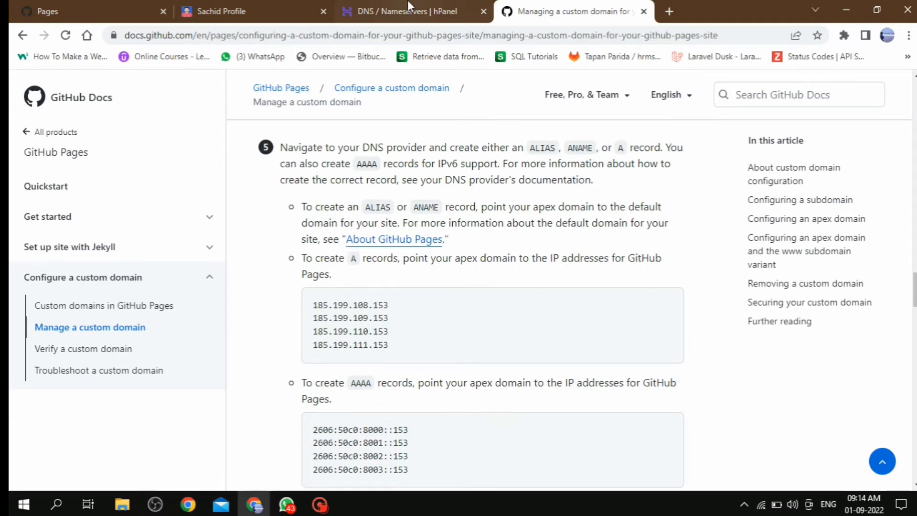
left_click(406, 11)
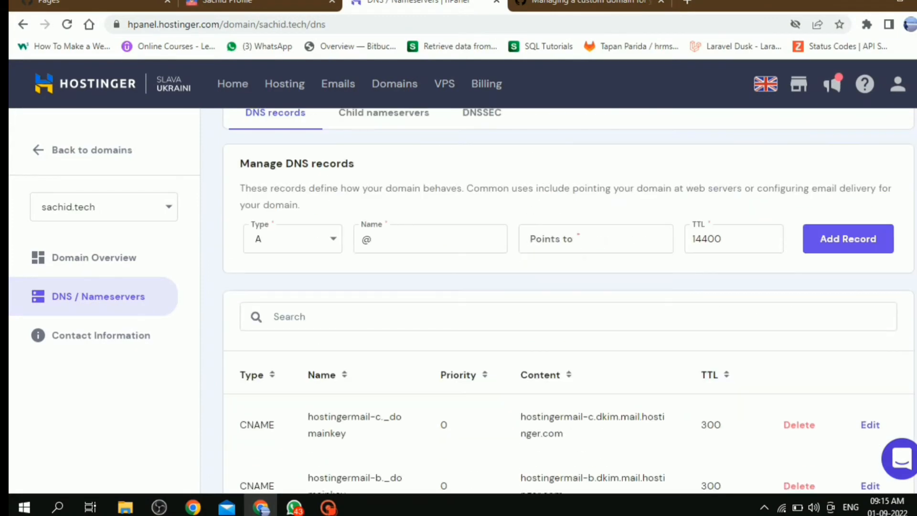
- Enter GitHub Pages IP 185.199.110.153 as an A record target for sachid.tech
left_click(594, 3)
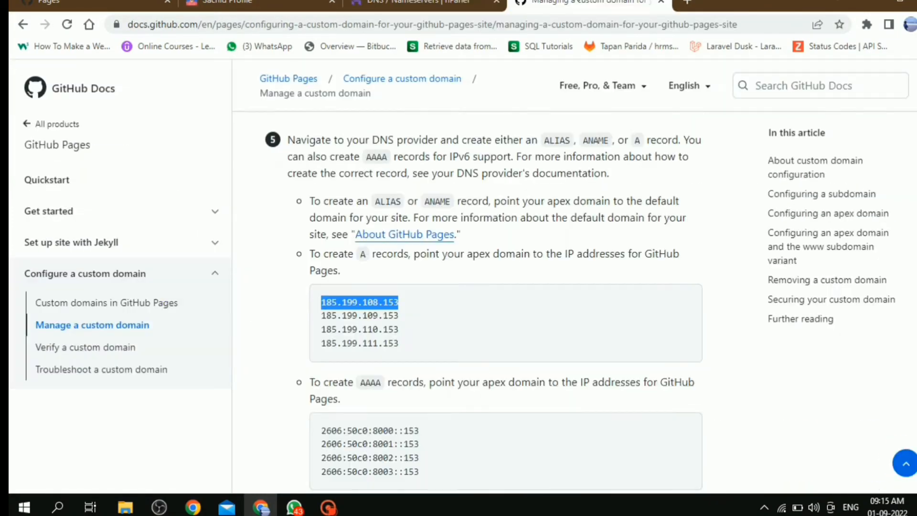
left_click(437, 4)
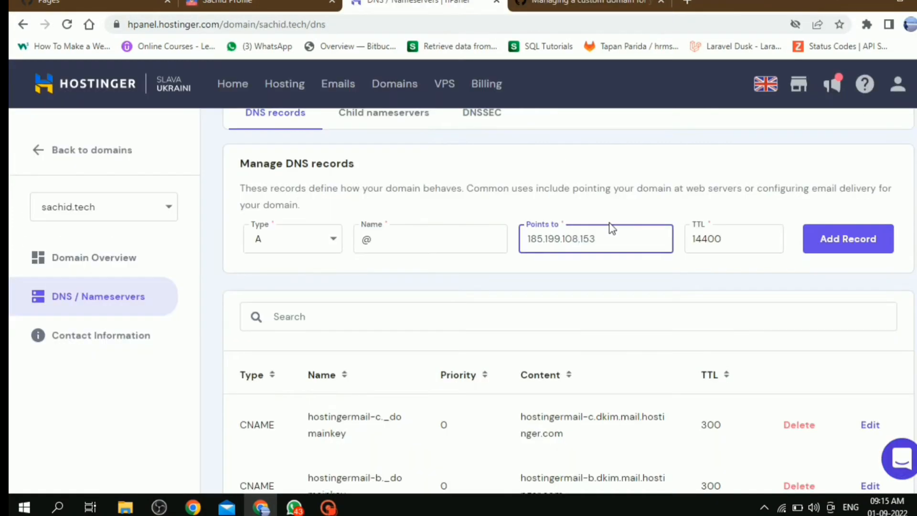
type("185.199.110.153")
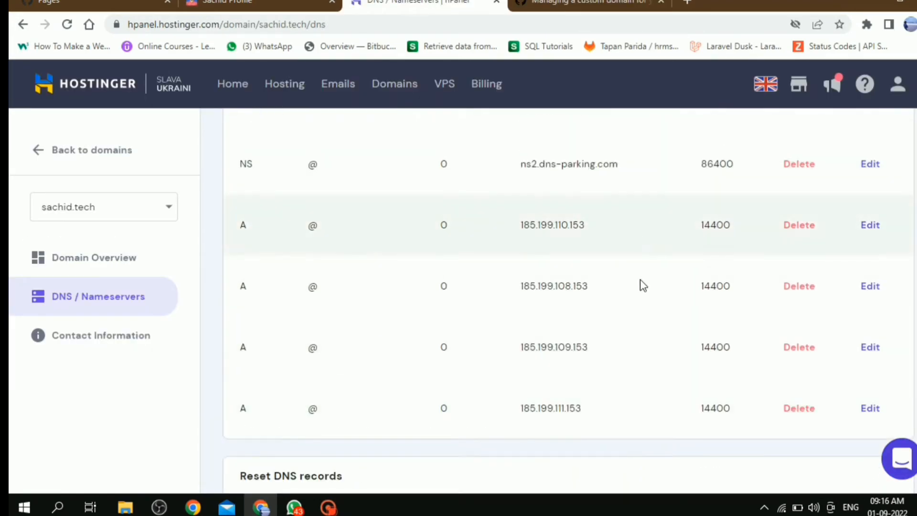
scroll("down", 3)
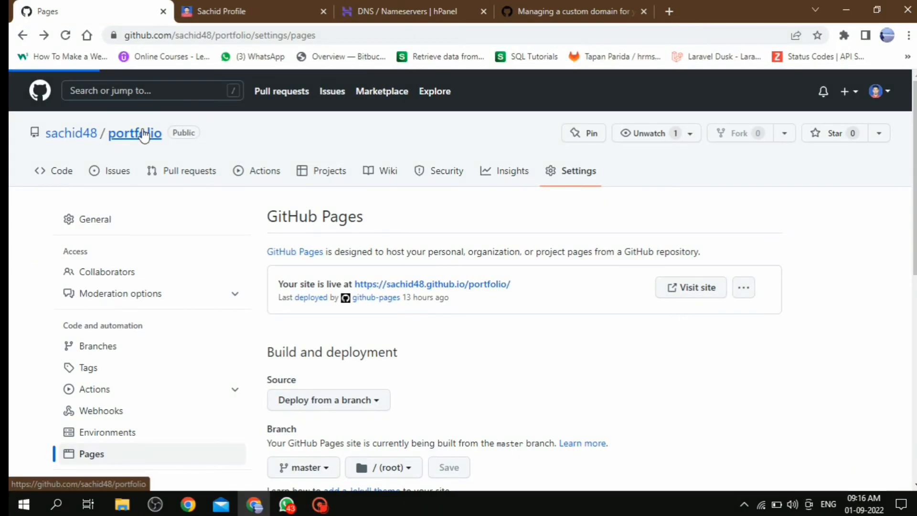
- Start a new file named CNAME in the portfolio repository
left_click(136, 133)
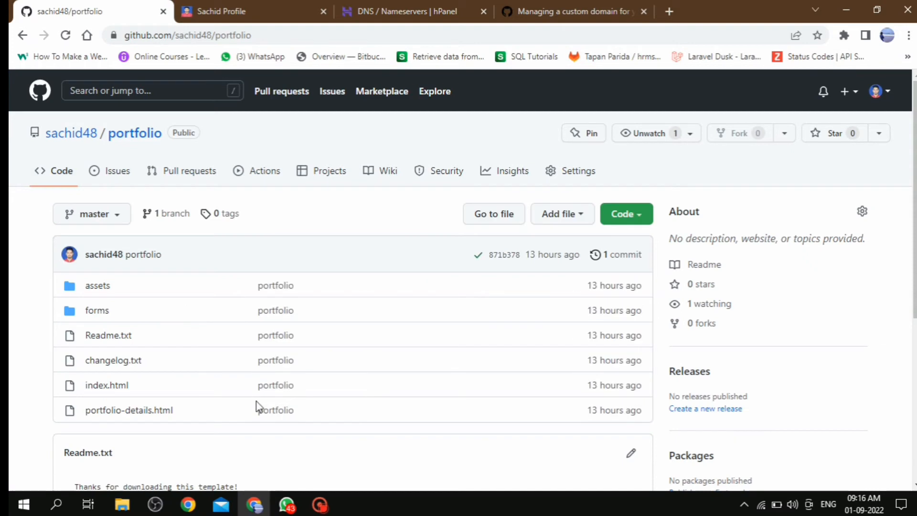
mouse_move(580, 332)
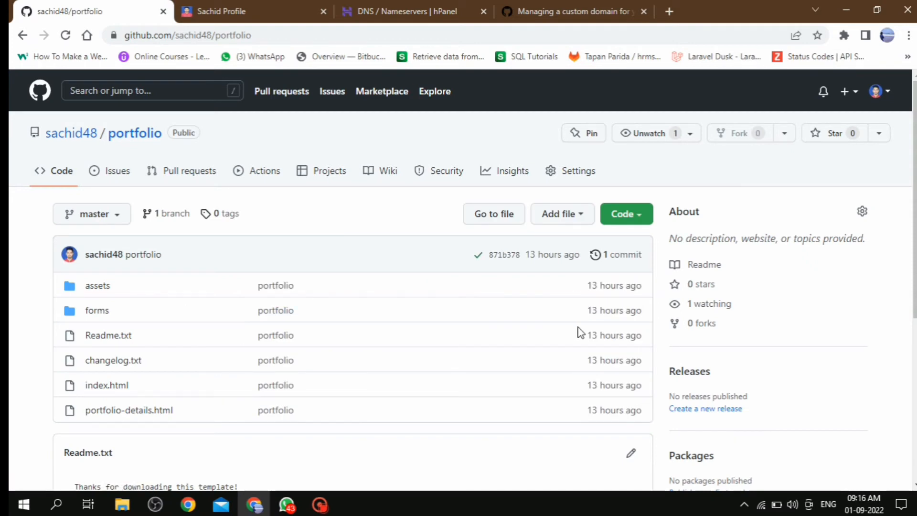
mouse_move(312, 386)
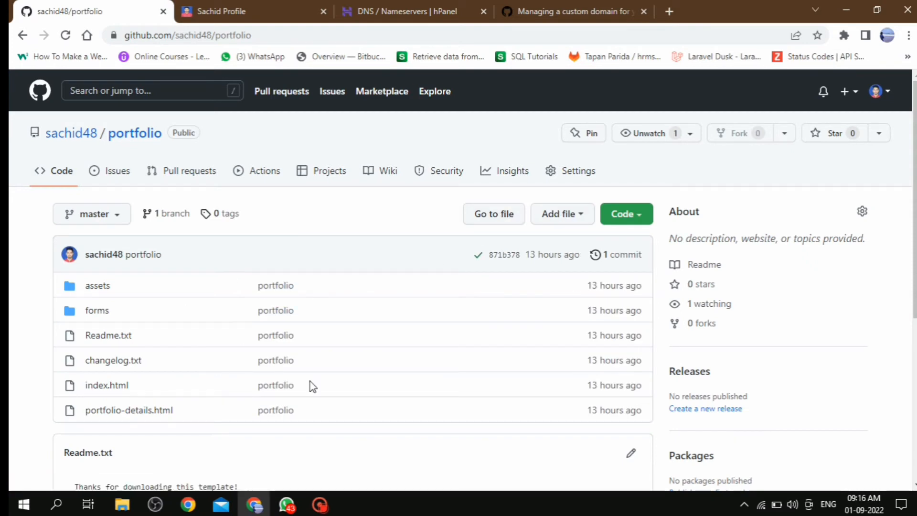
scroll("down", 3)
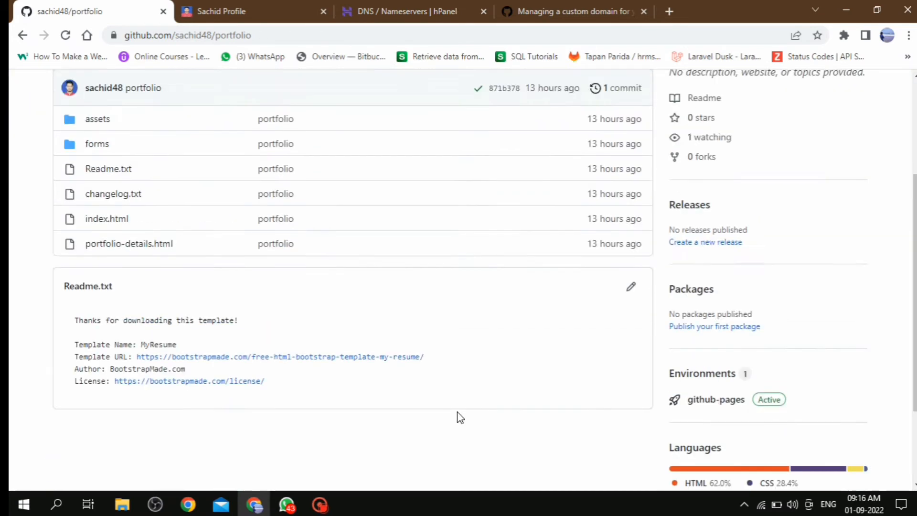
left_click(561, 214)
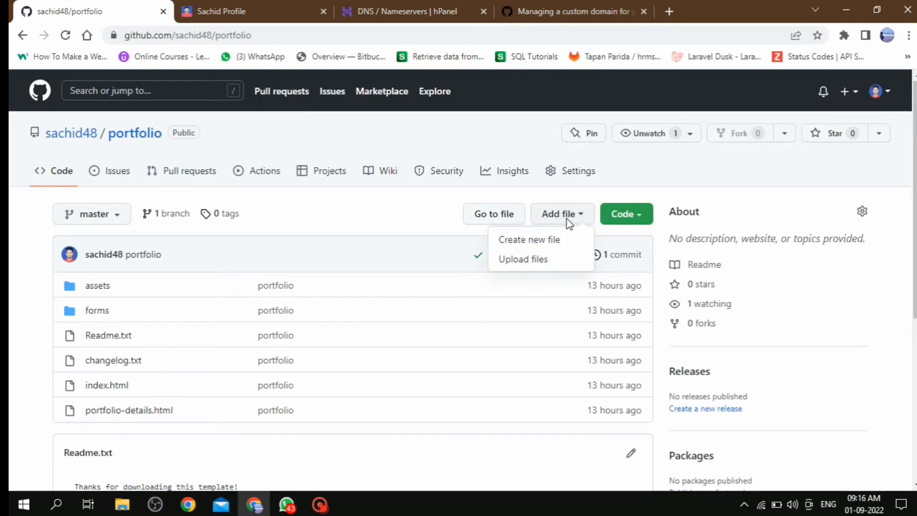
left_click(529, 239)
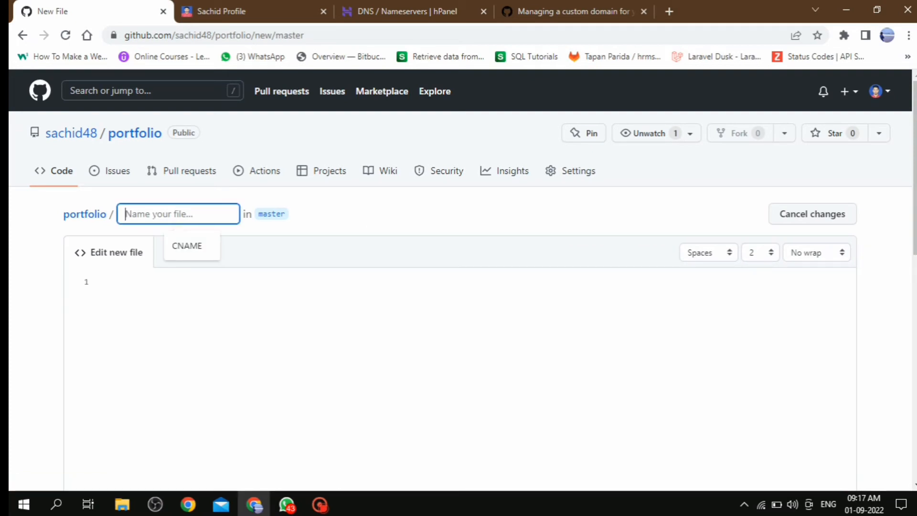
left_click(405, 11)
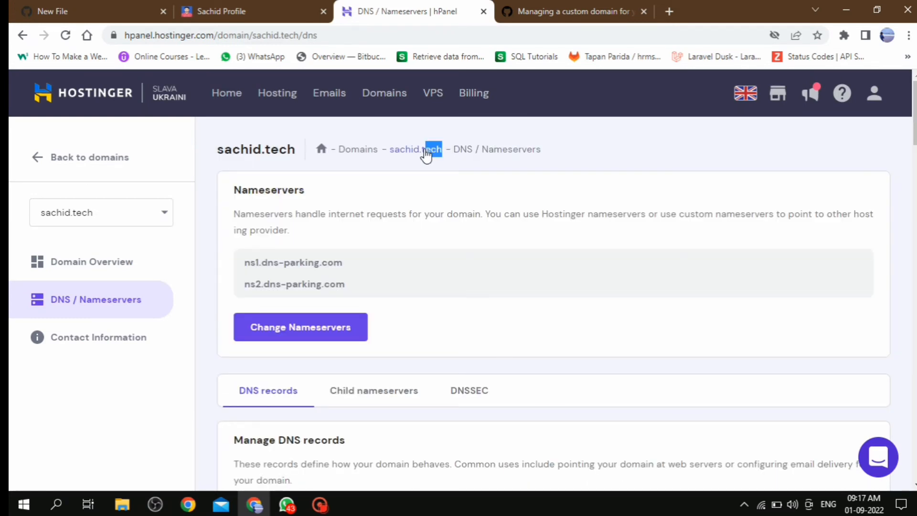
left_click(411, 149)
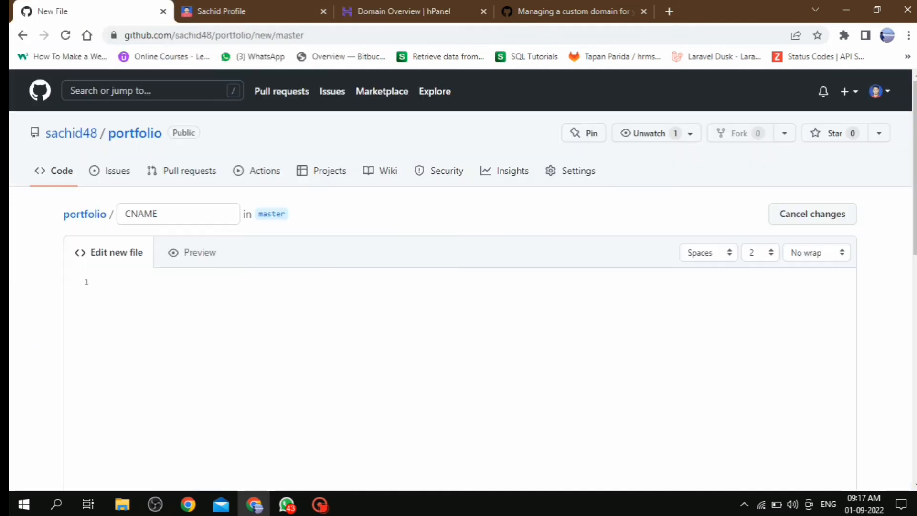
type("www.")
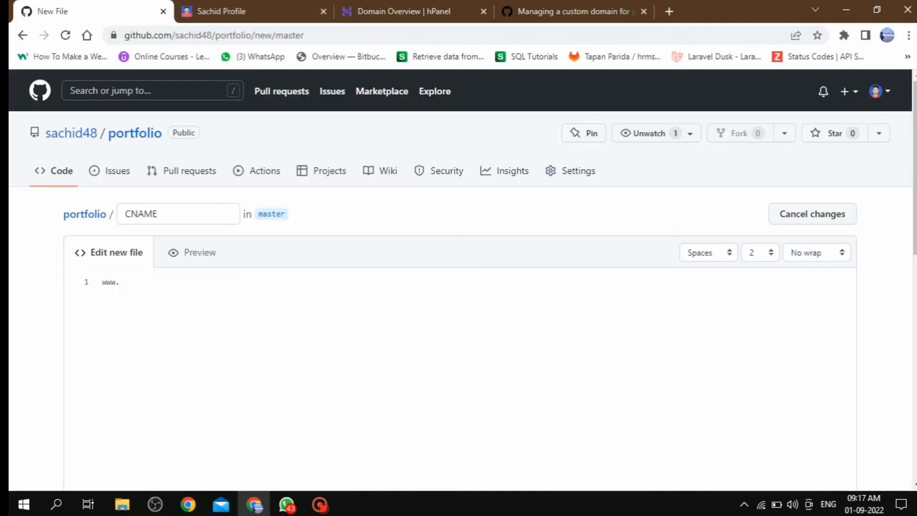
type("sachid.tech")
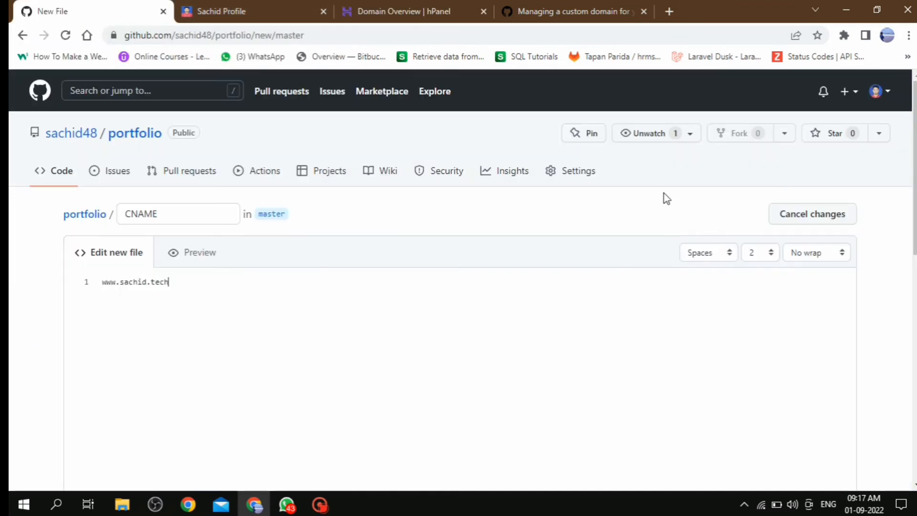
scroll("down", 3)
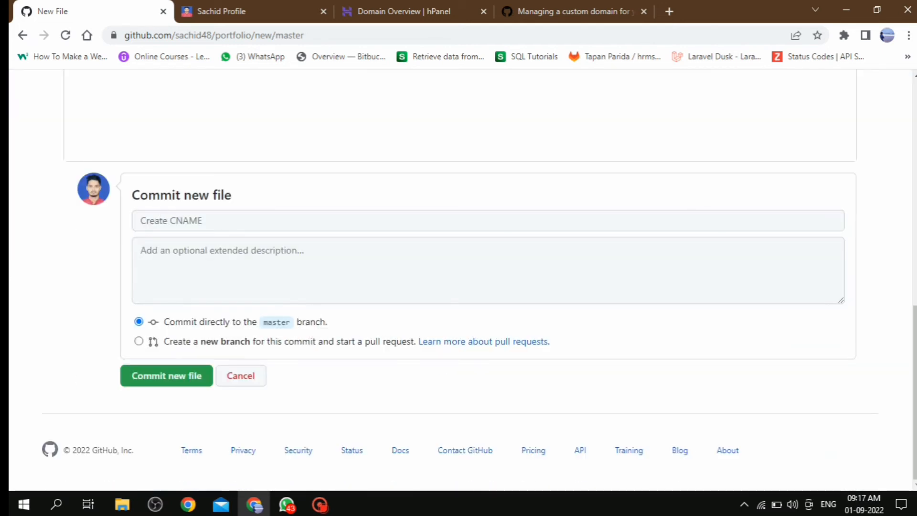
type("update our domain")
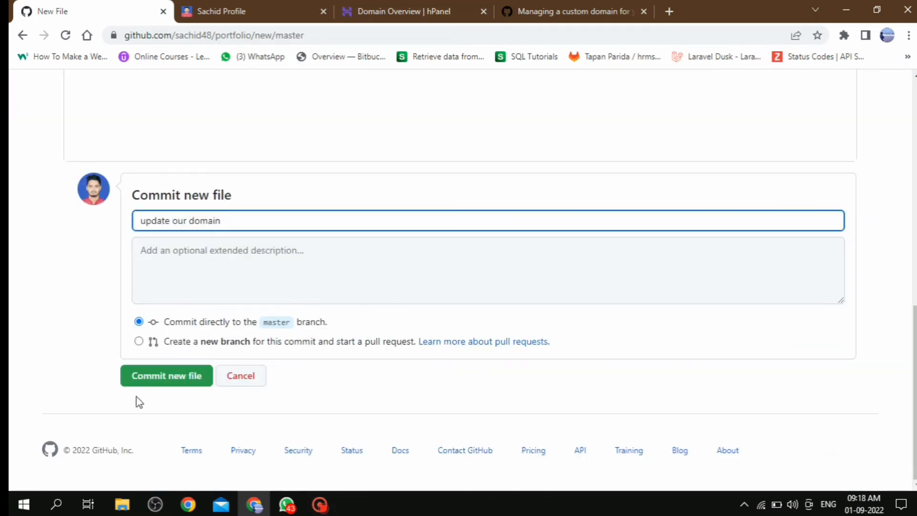
left_click(166, 375)
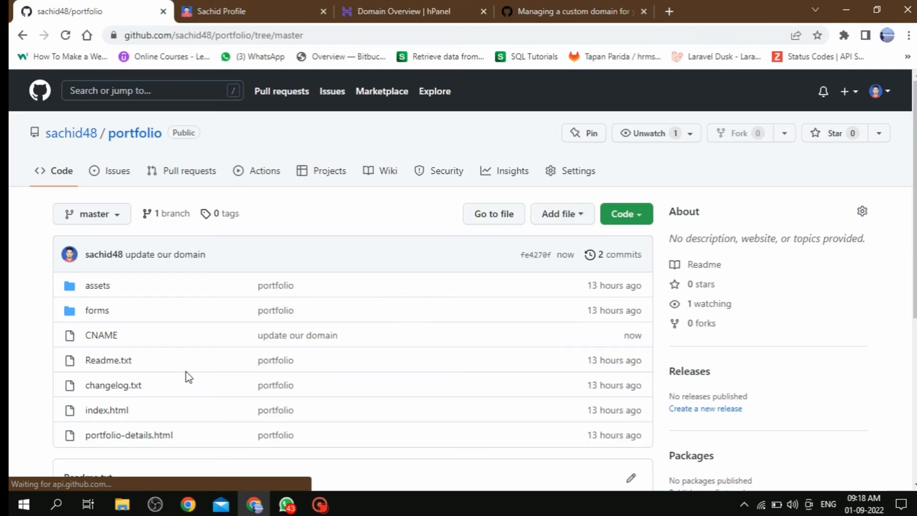
- Visit the site from Settings > Pages, bypass the HTTPS warning, and reload sachid.tech
scroll("down", 3)
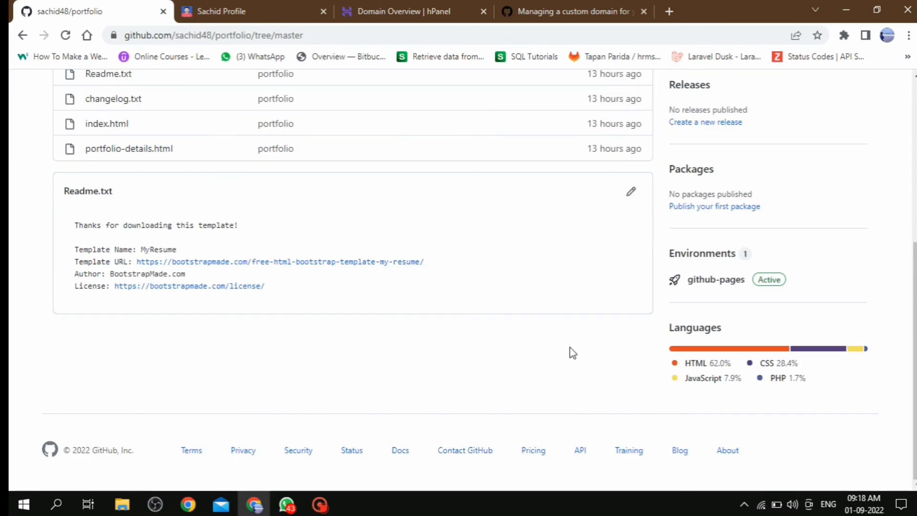
left_click(578, 171)
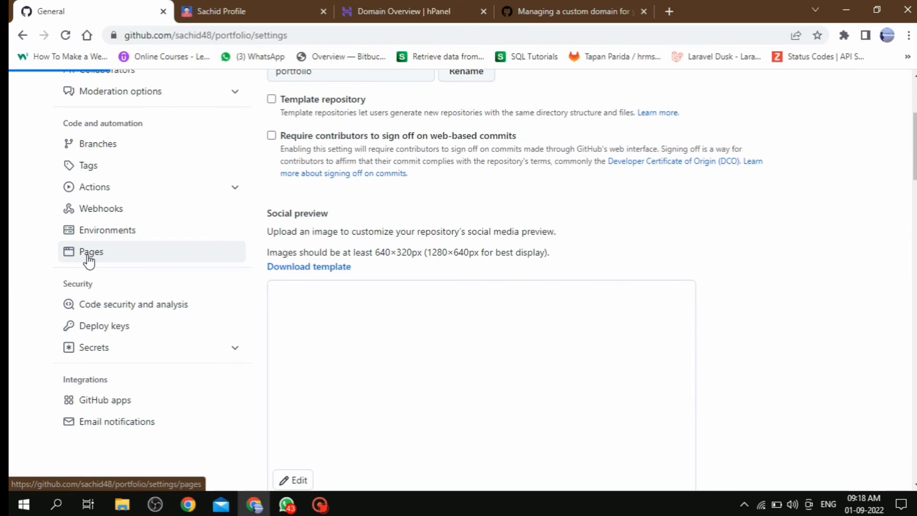
left_click(91, 252)
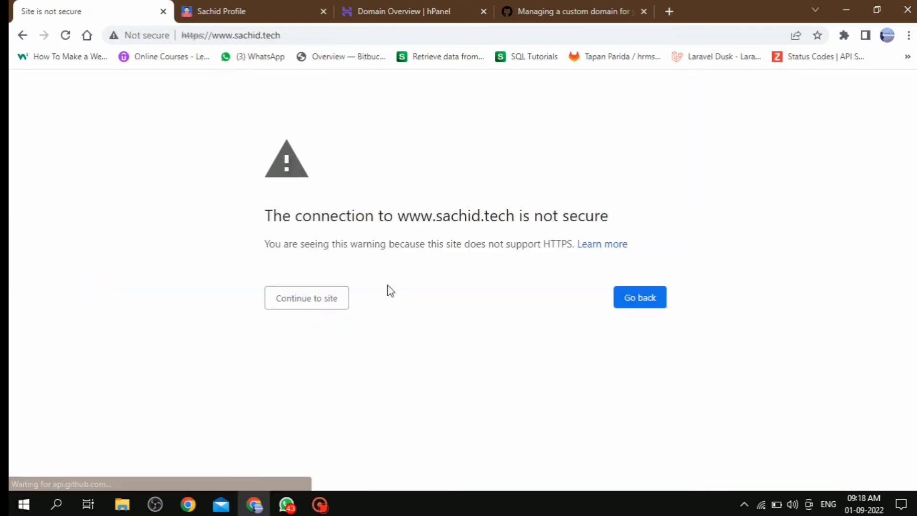
left_click(306, 298)
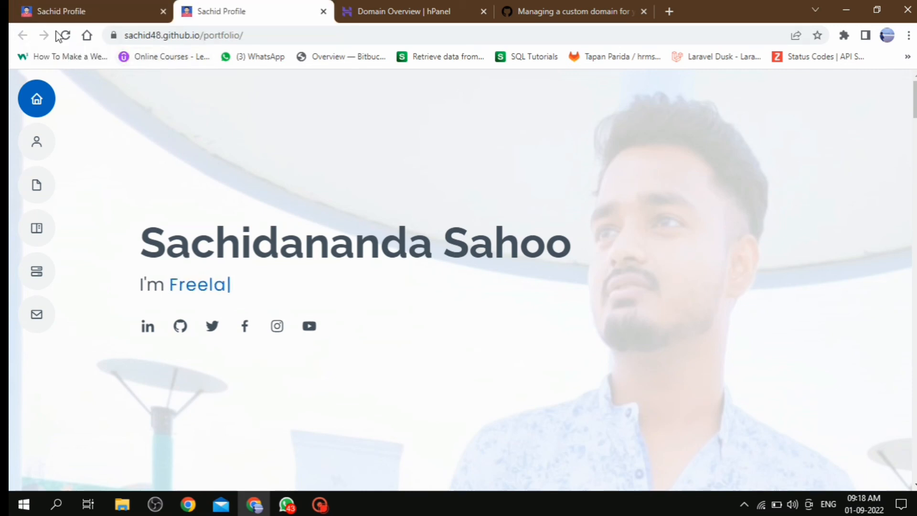
left_click(64, 35)
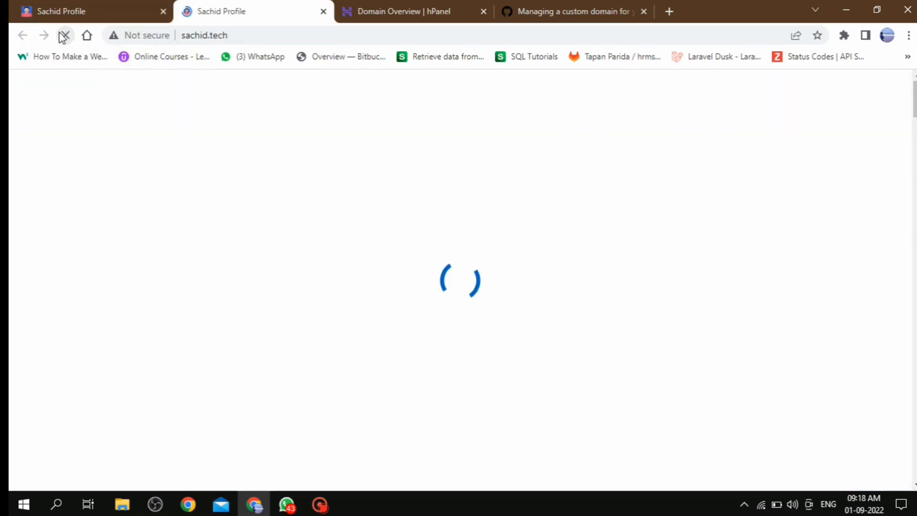